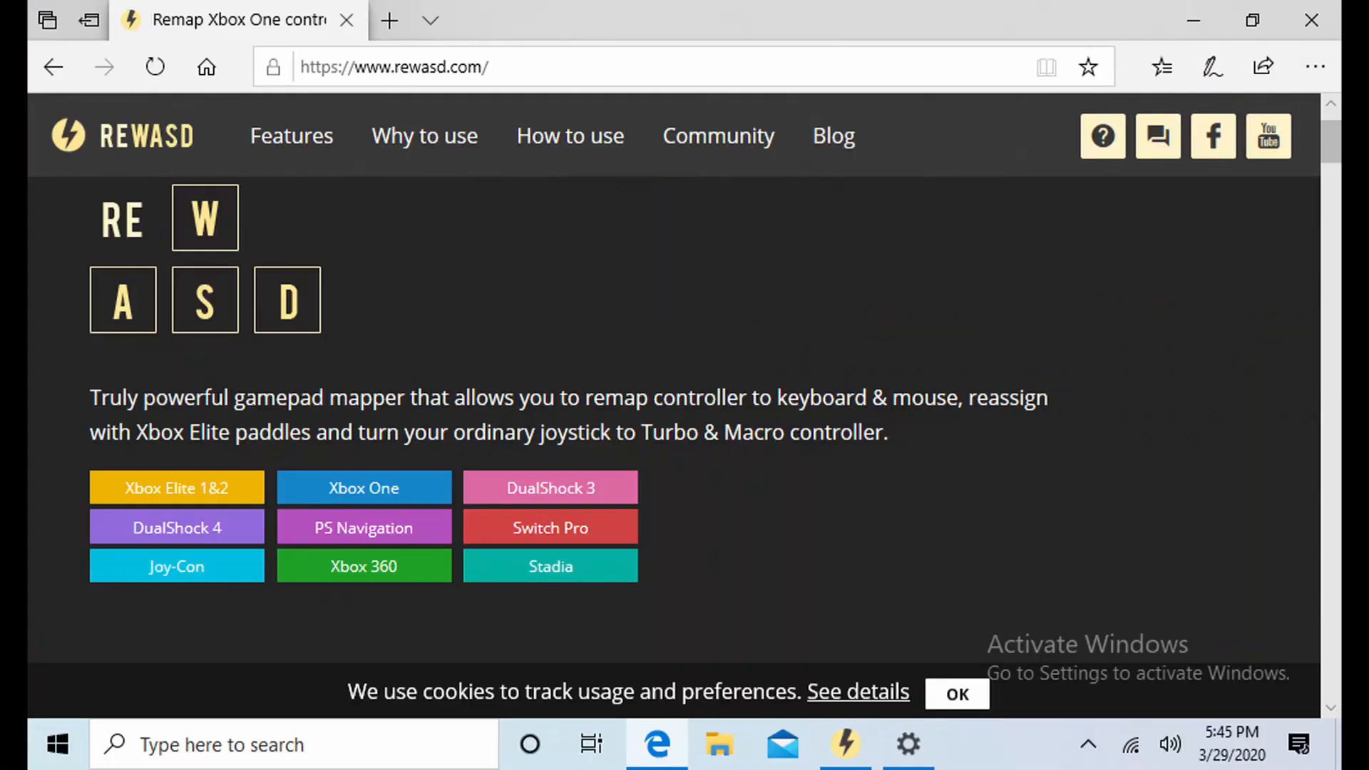
Step: Scroll the rewasd.com homepage down to the discounted Full Pack offer with DOWNLOAD and BUY NOW
scroll("down", 3)
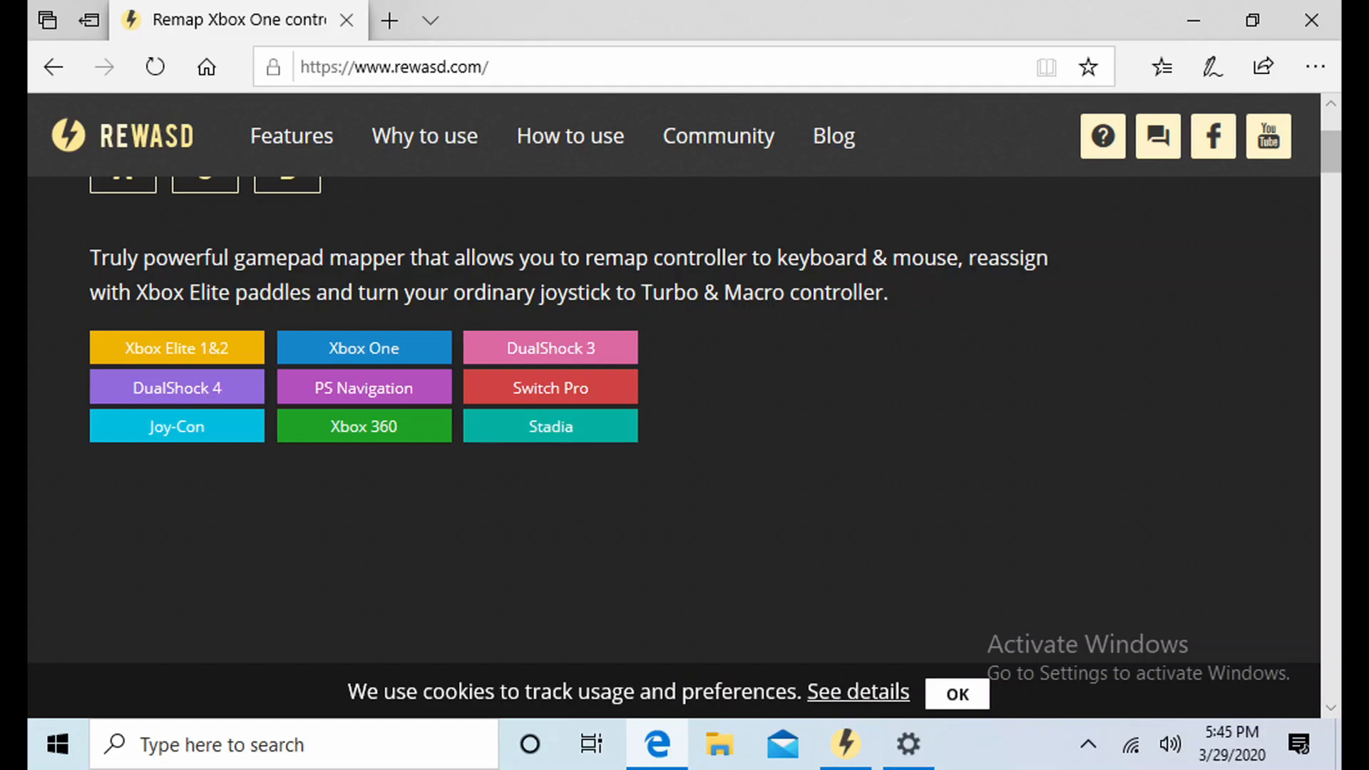
scroll("down", 3)
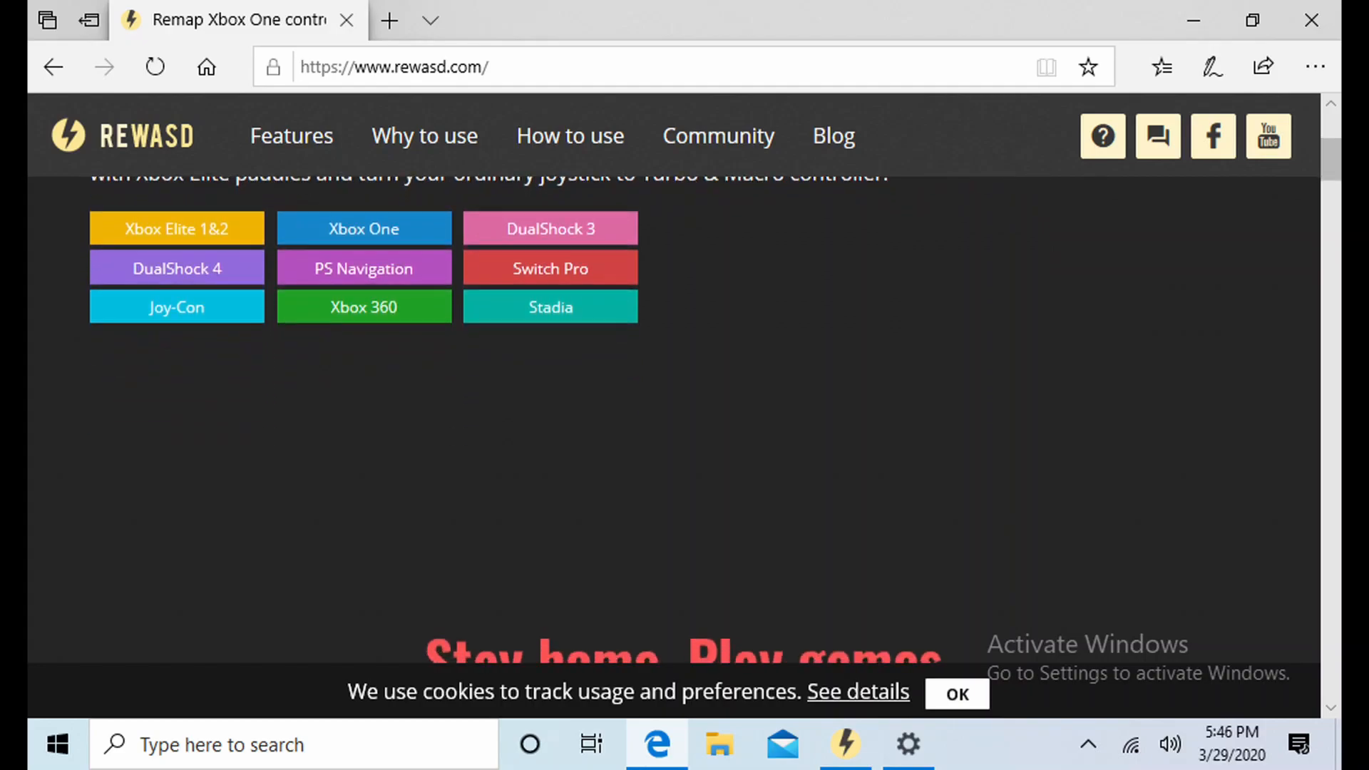
scroll("down", 3)
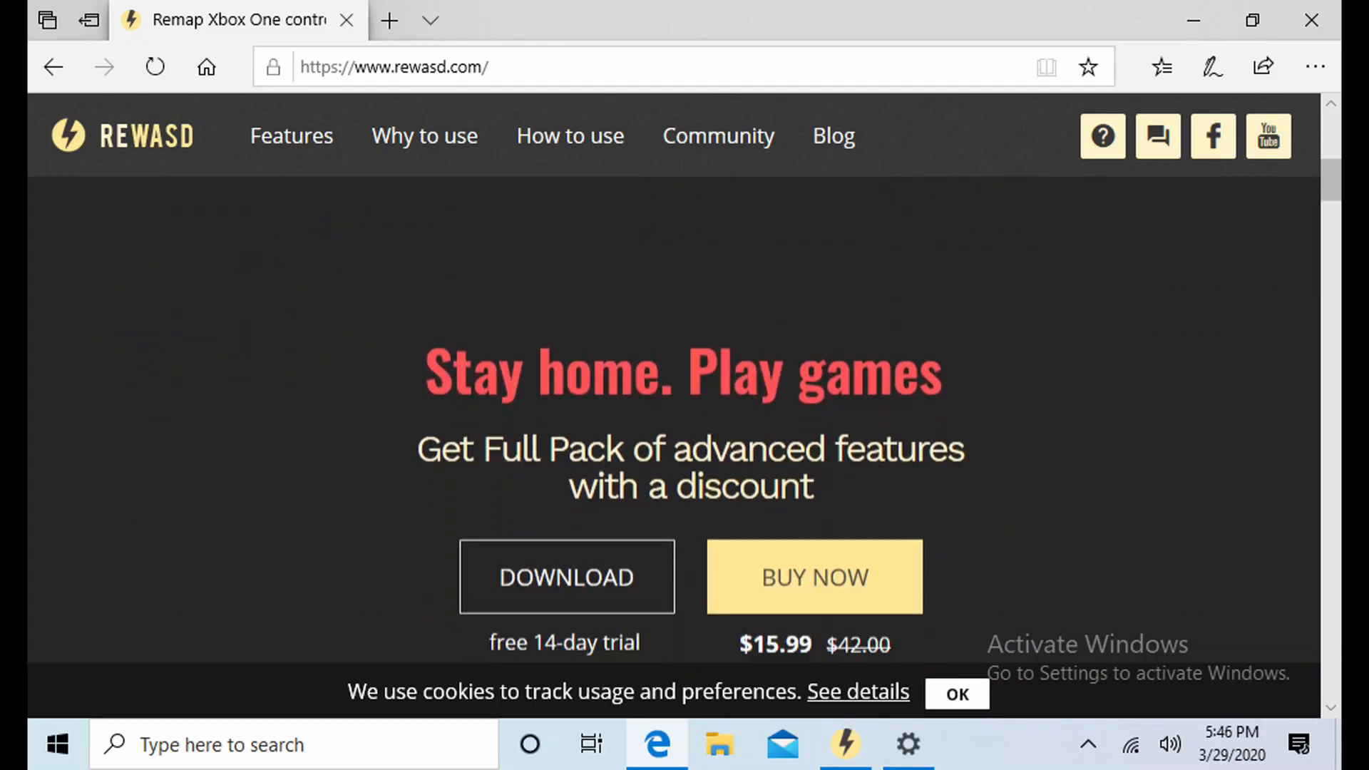
scroll("down", 3)
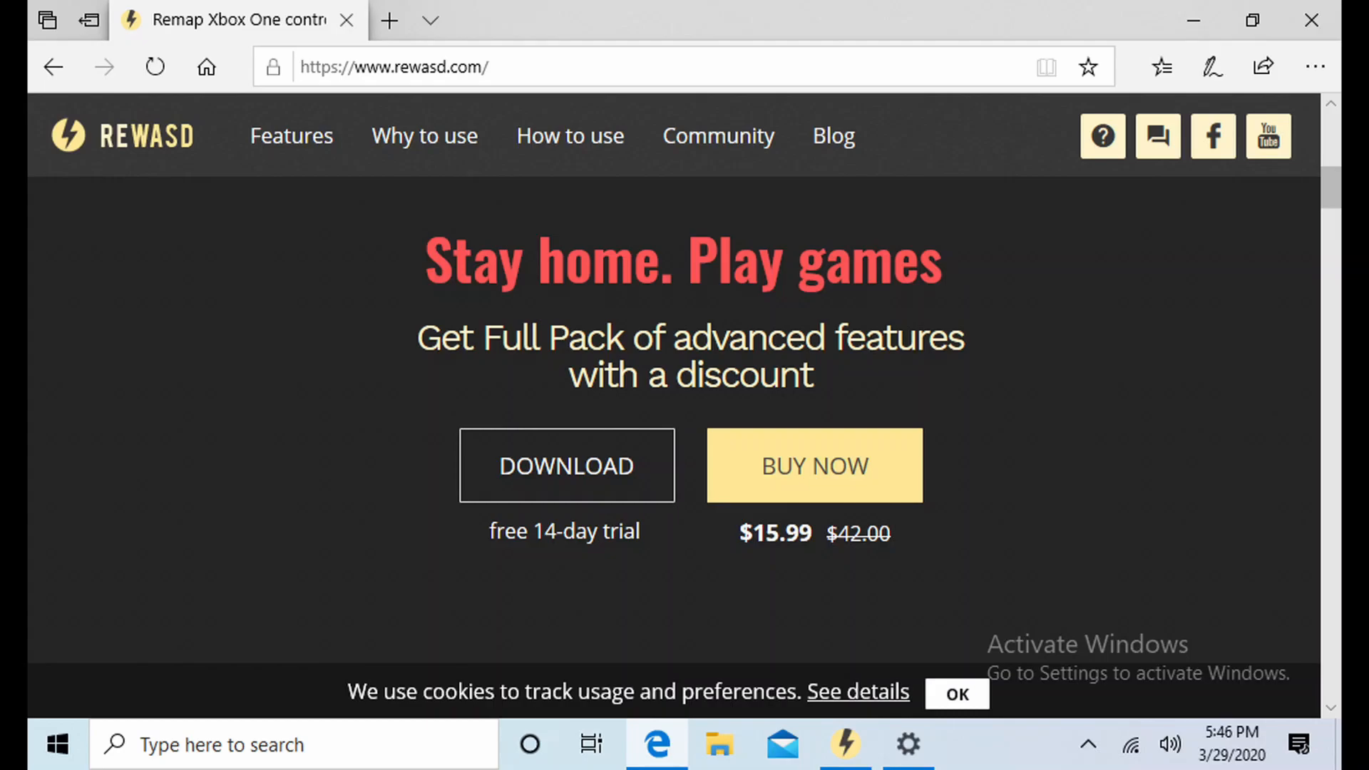
scroll("down", 3)
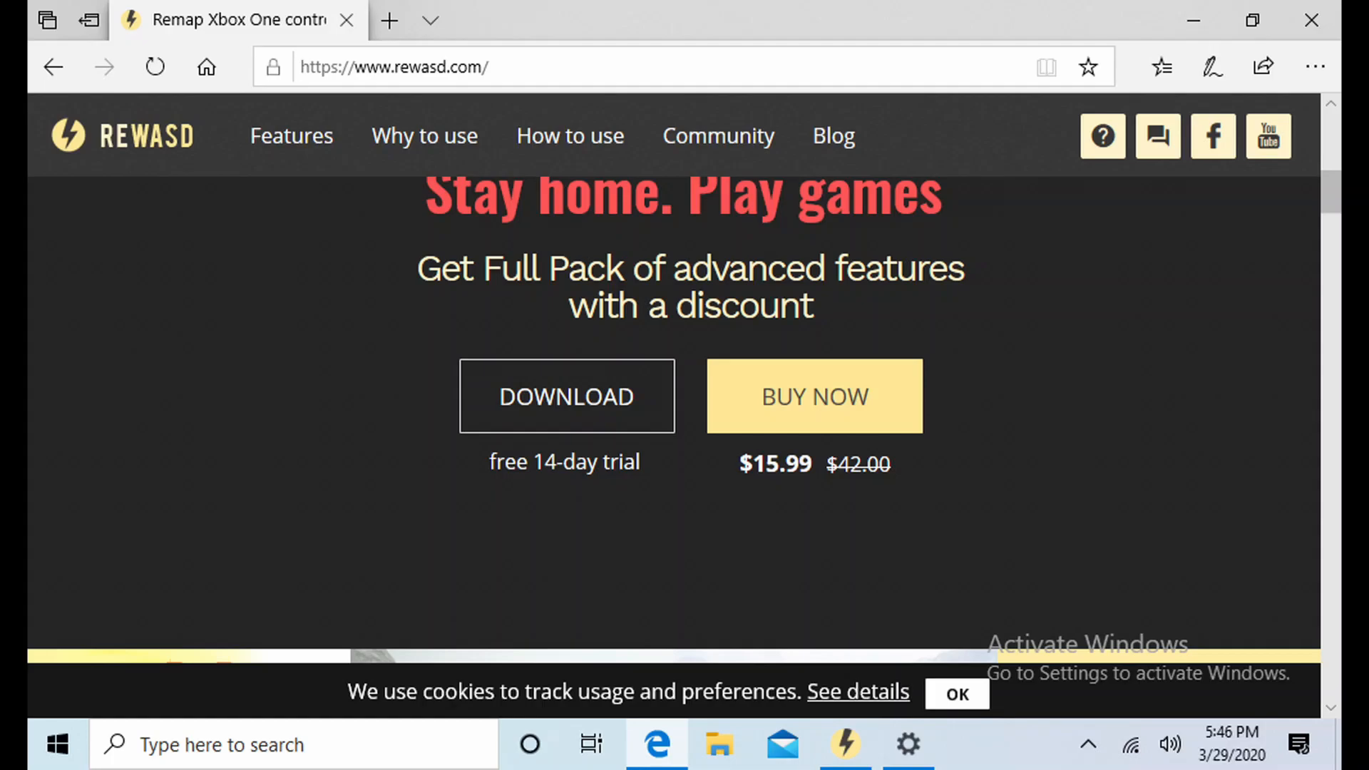
Step: Switch to Windows Settings on Bluetooth & other devices, with Bluetooth on
left_click(908, 744)
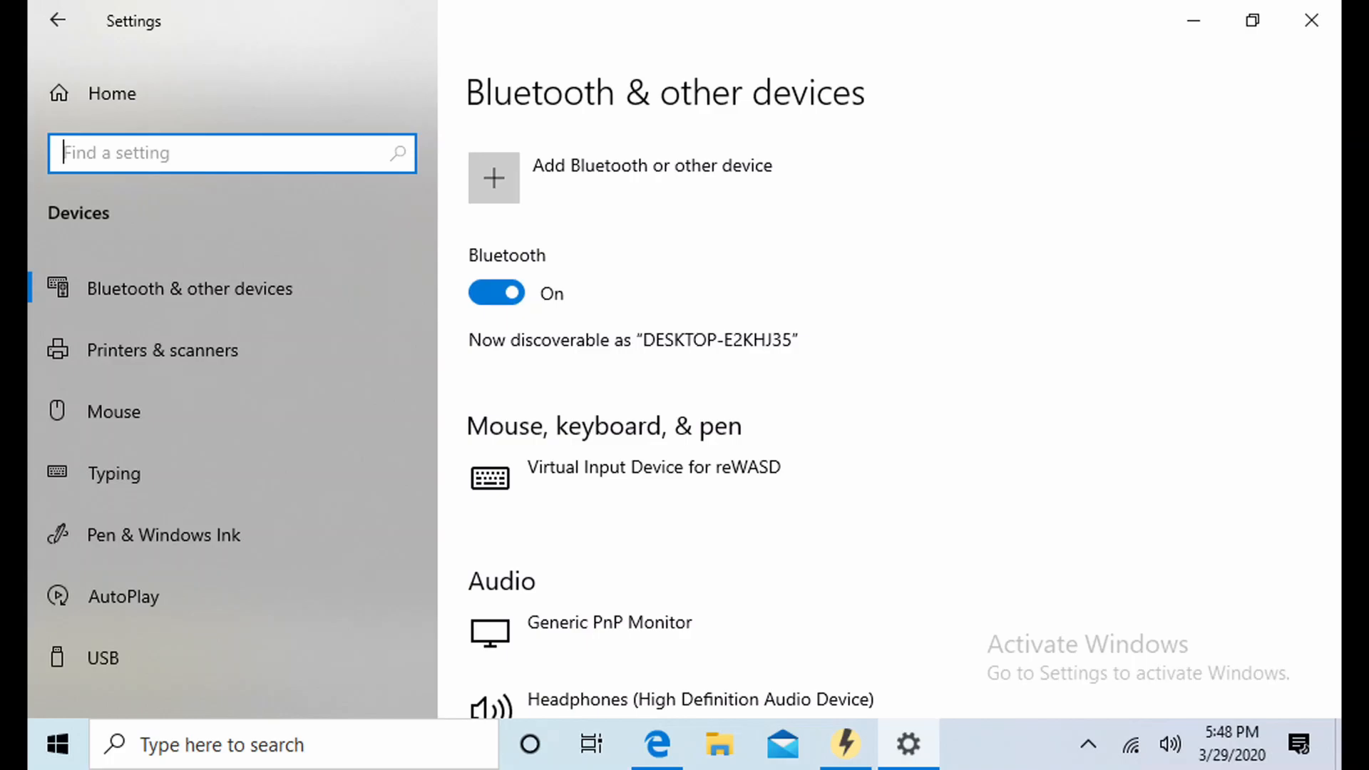
Step: Pair Joy-Con (L) through Add Bluetooth or other device and confirm Done
left_click(493, 178)
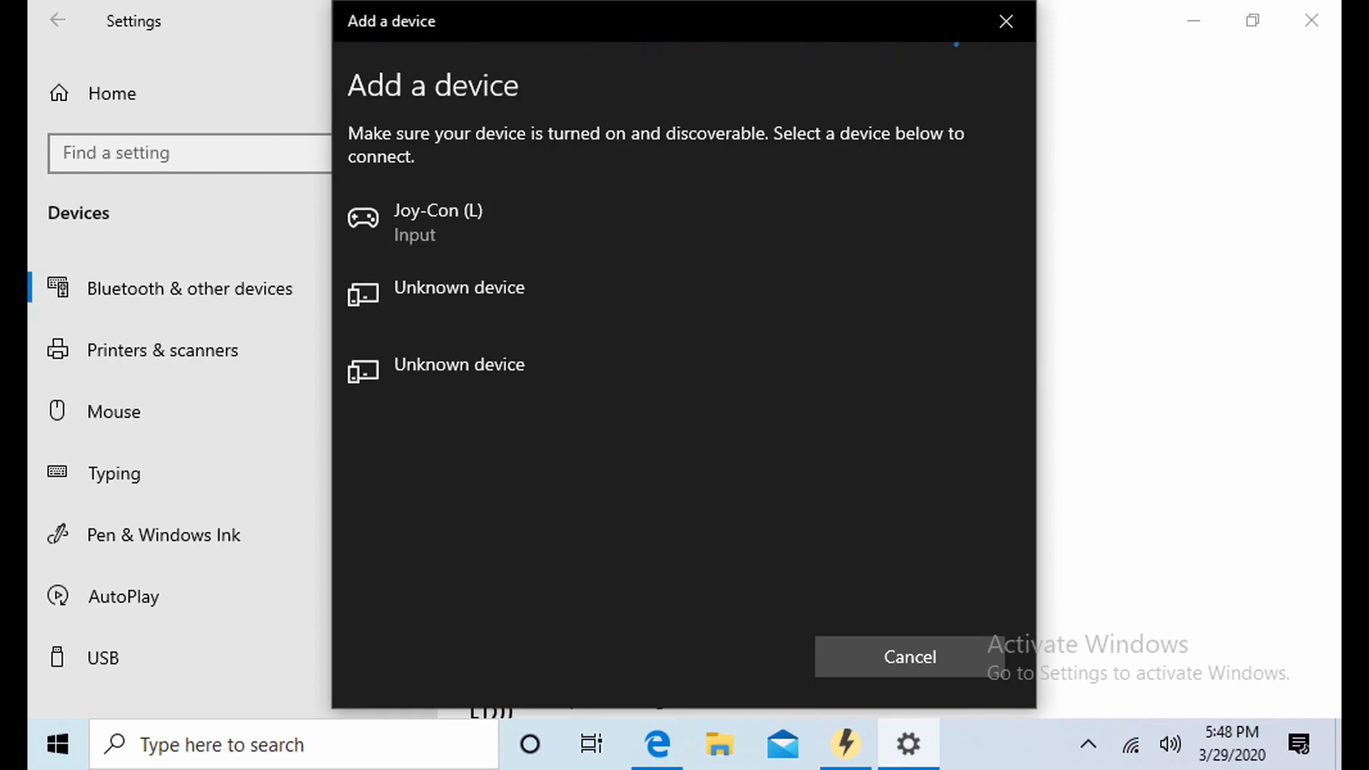
left_click(438, 221)
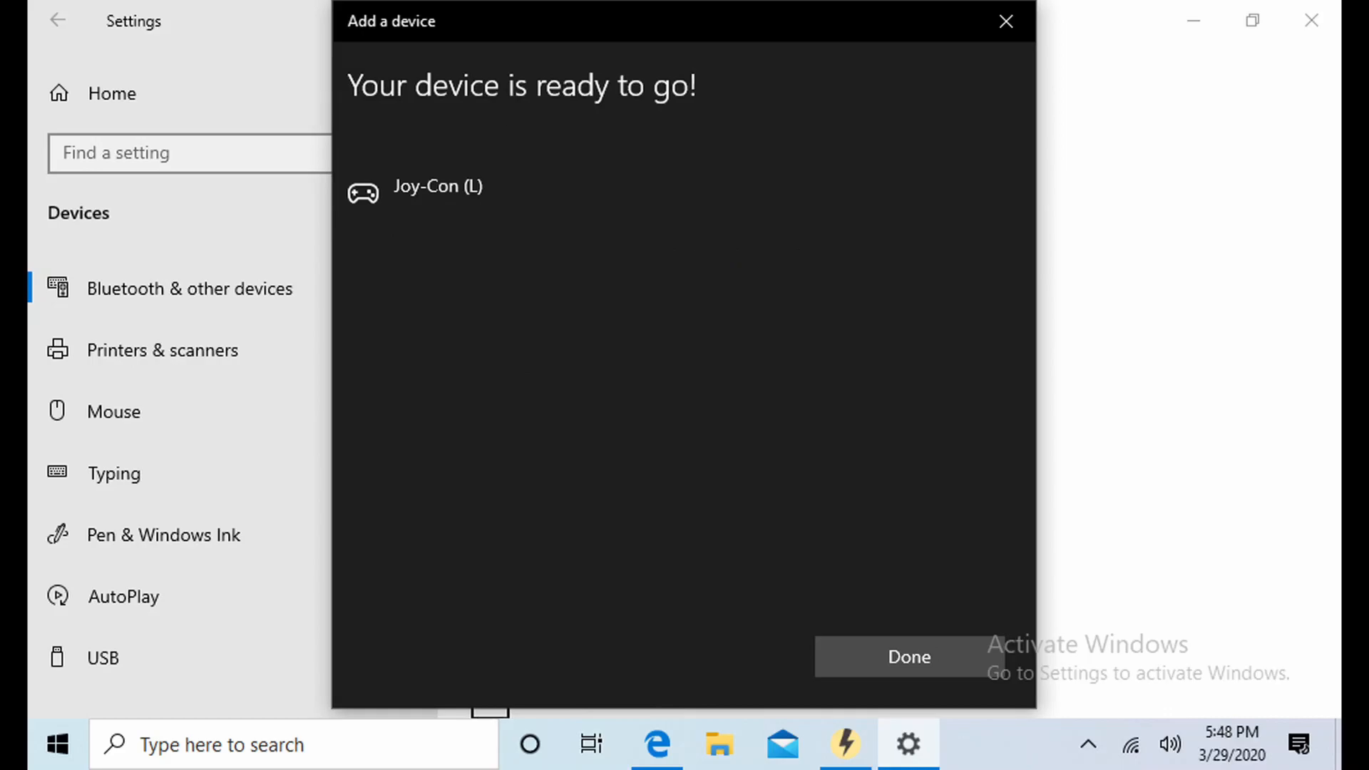
left_click(907, 657)
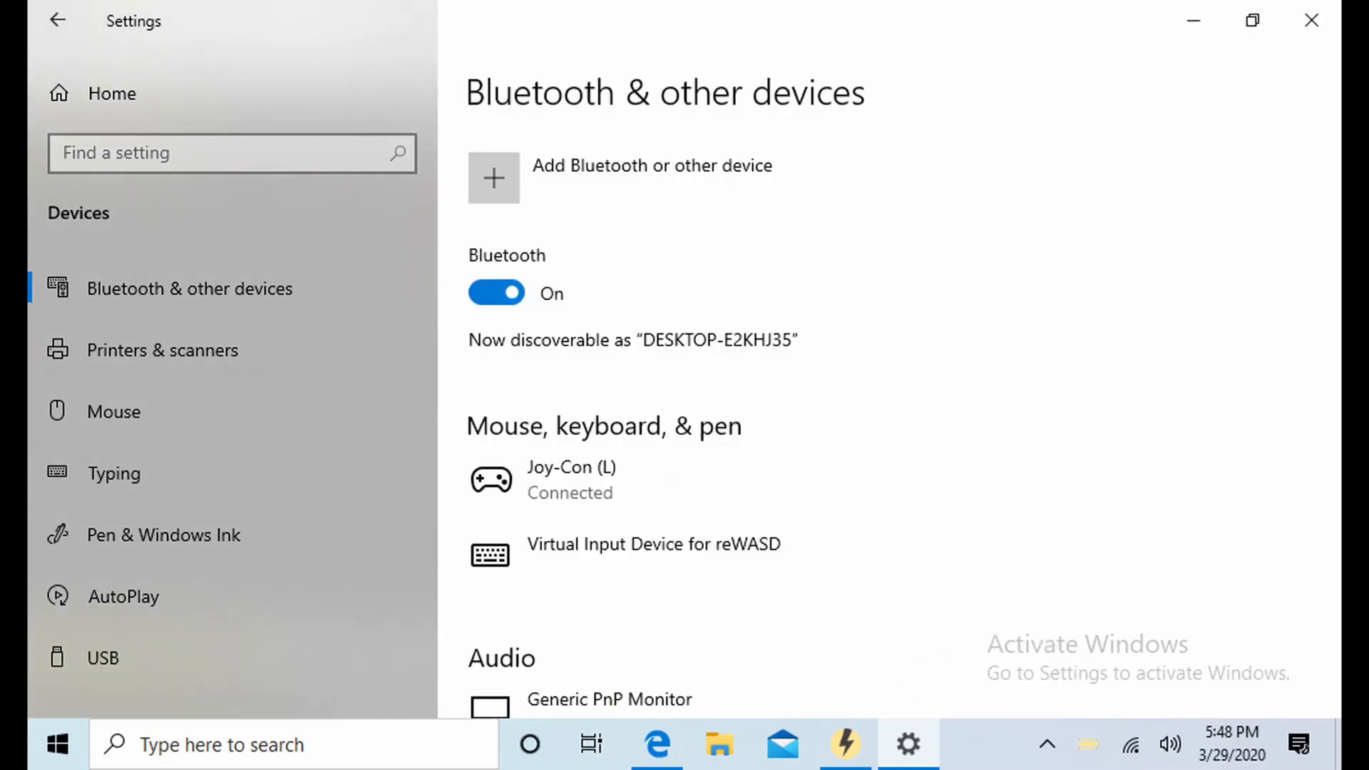
Step: Pair Joy-Con (R) the same way and confirm it is listed as connected
left_click(493, 178)
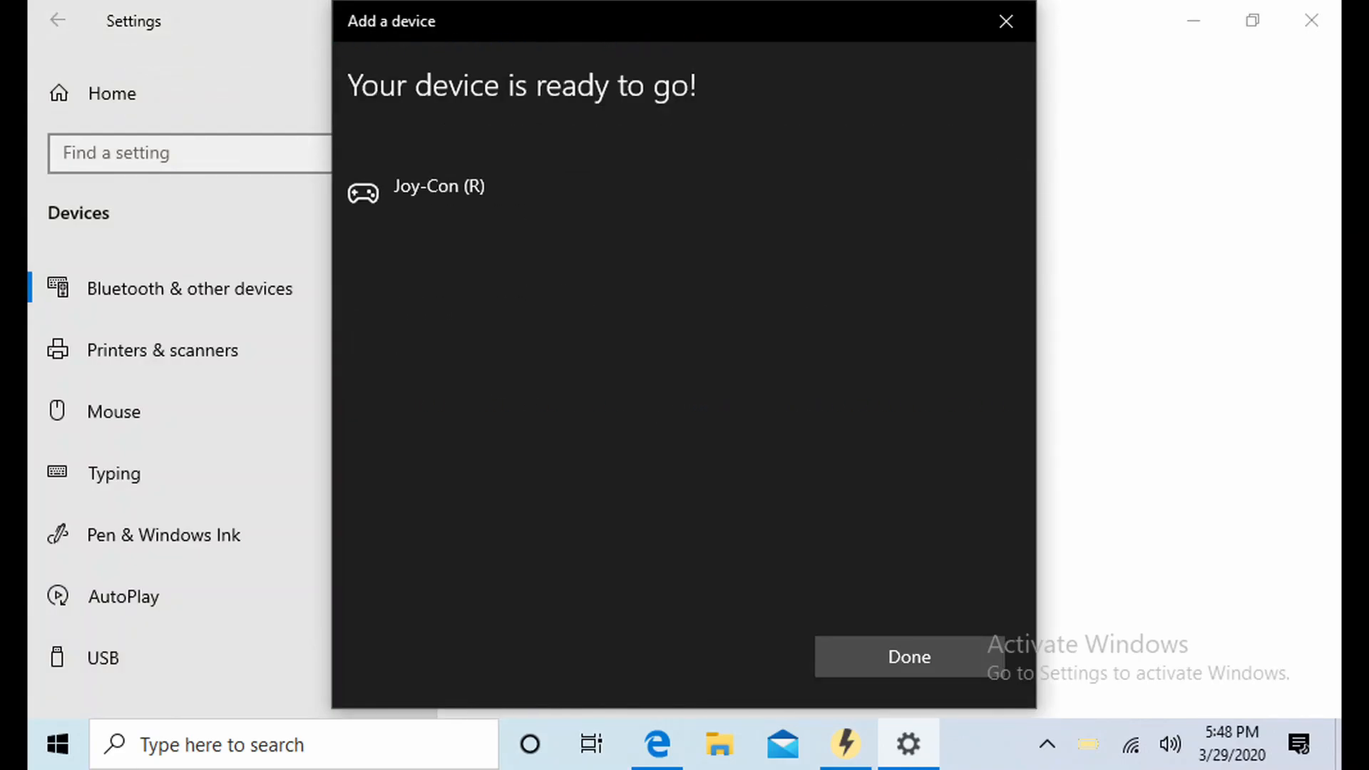
left_click(907, 657)
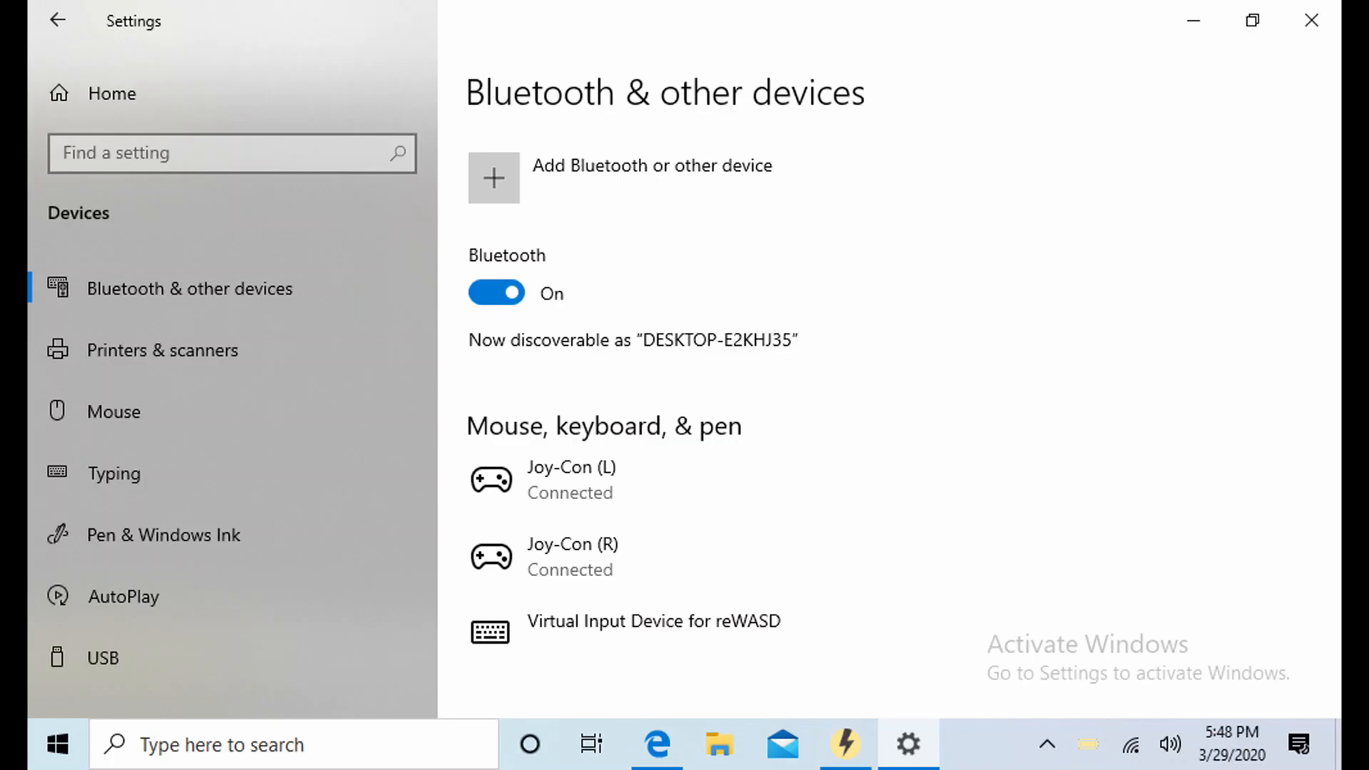
scroll("down", 3)
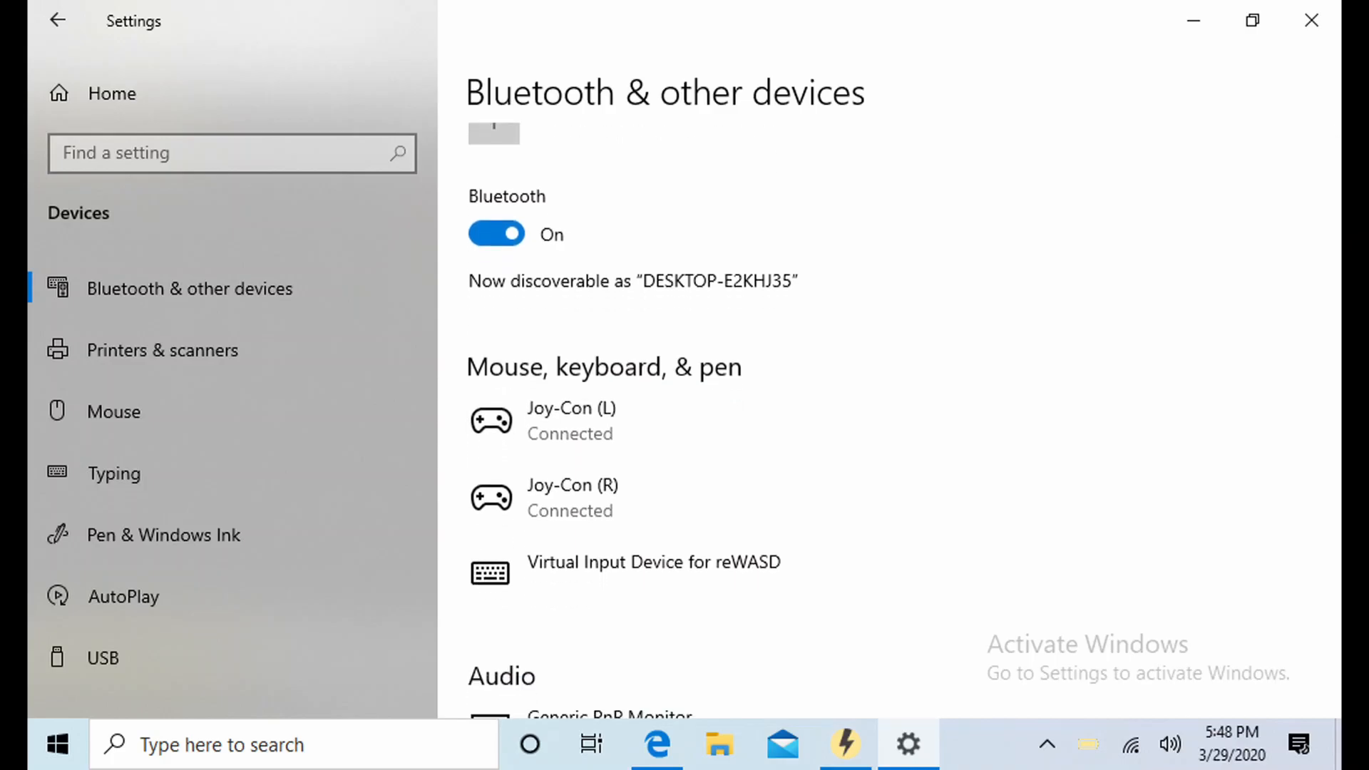
mouse_move(1193, 20)
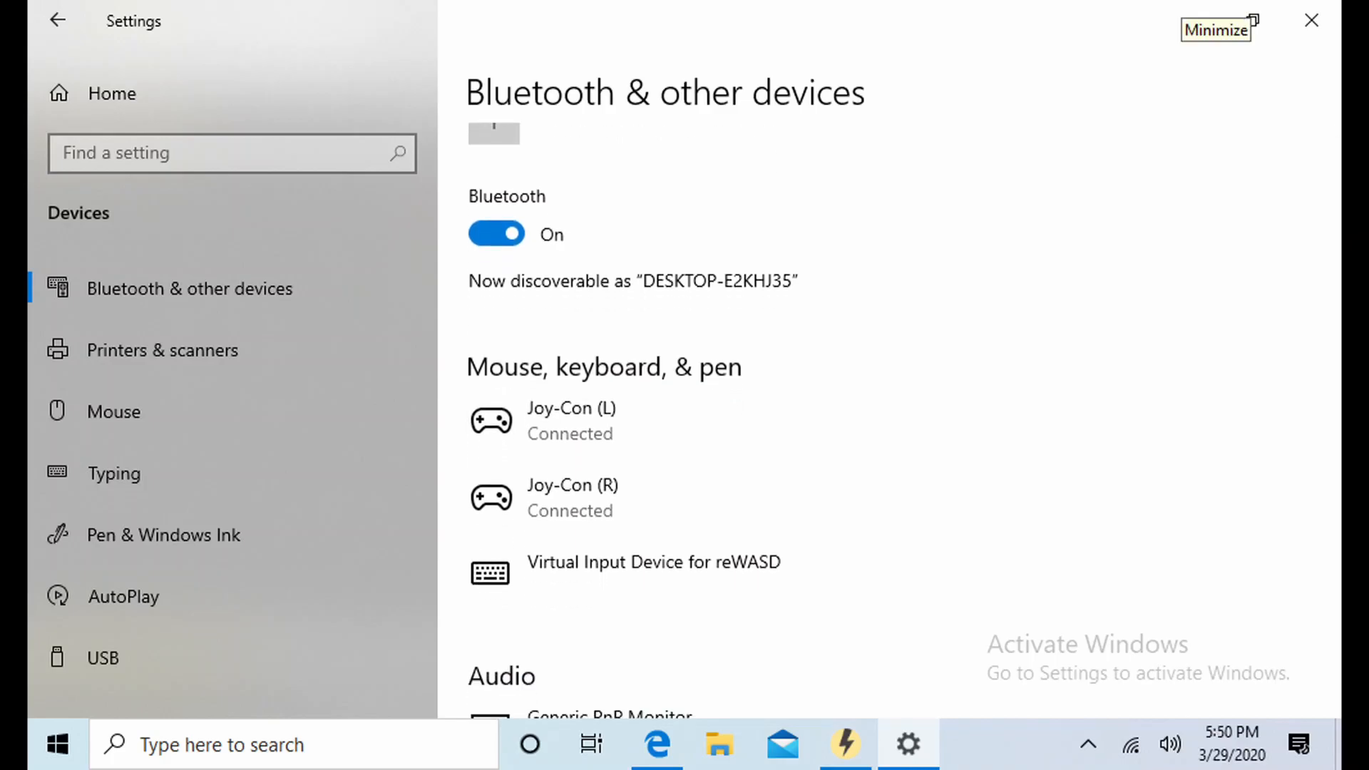
Step: Minimize Windows Settings to bring up reWASD with Nintendo Switch Joy-Con L detected
left_click(843, 744)
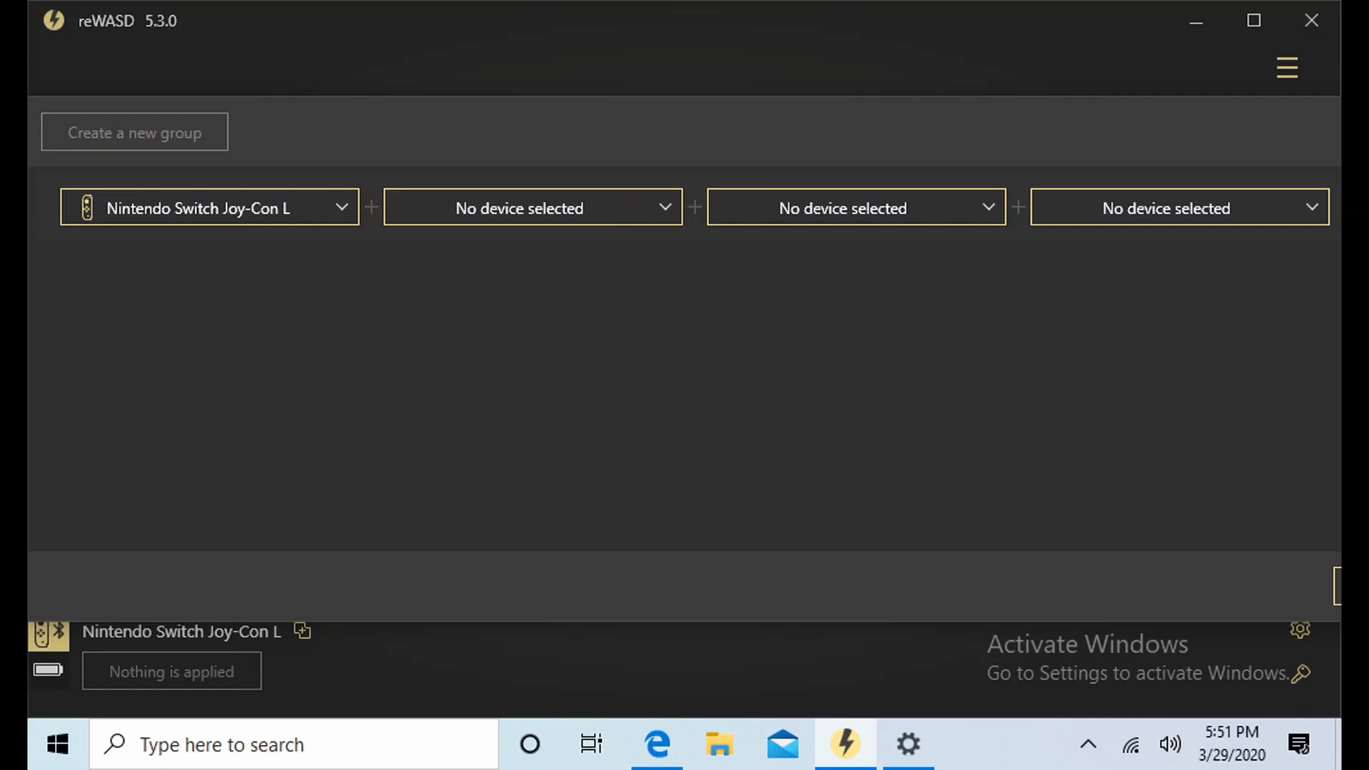
Step: Create the group with Nintendo Switch Joy-Con R and select the combined Joy-Con device
left_click(532, 208)
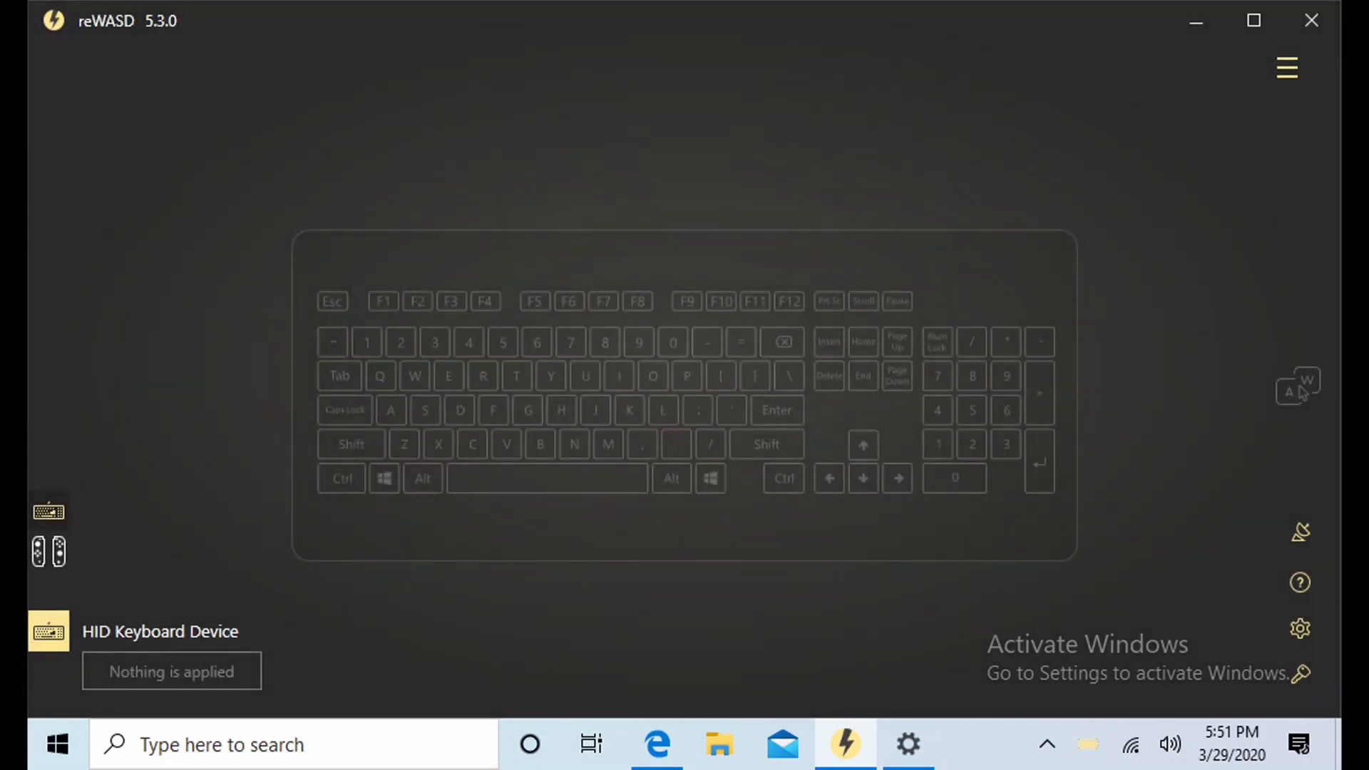
left_click(49, 549)
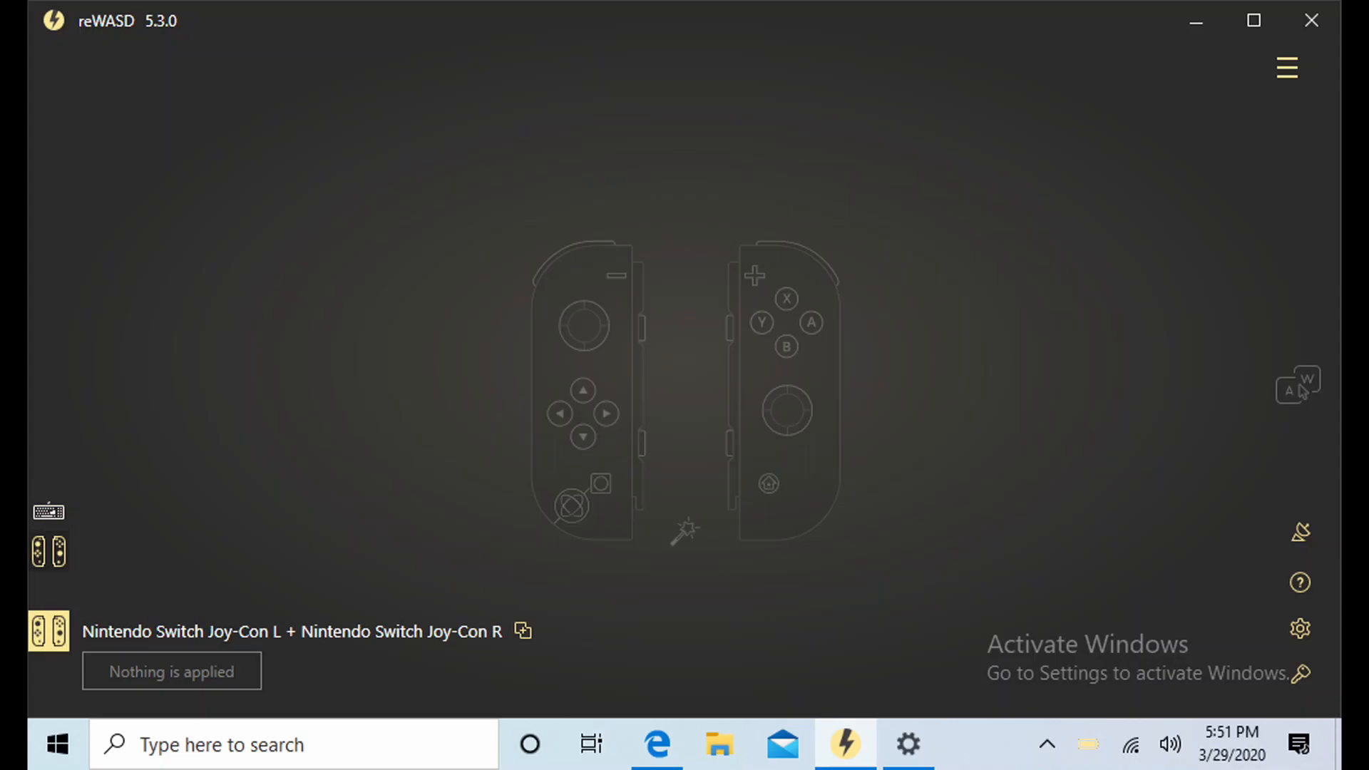
Step: Load the Switch to Xbox 360 profile from the hamburger menu and apply it
left_click(1285, 67)
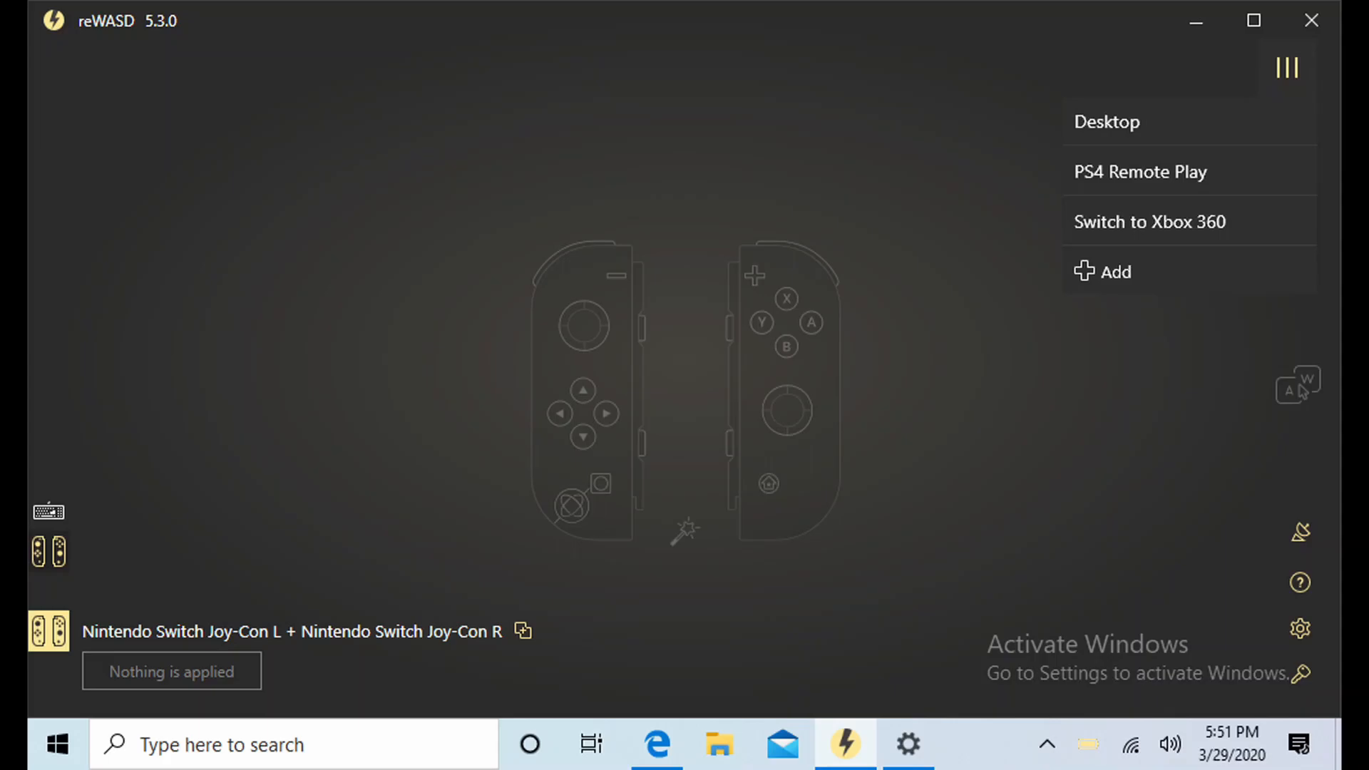
left_click(1148, 221)
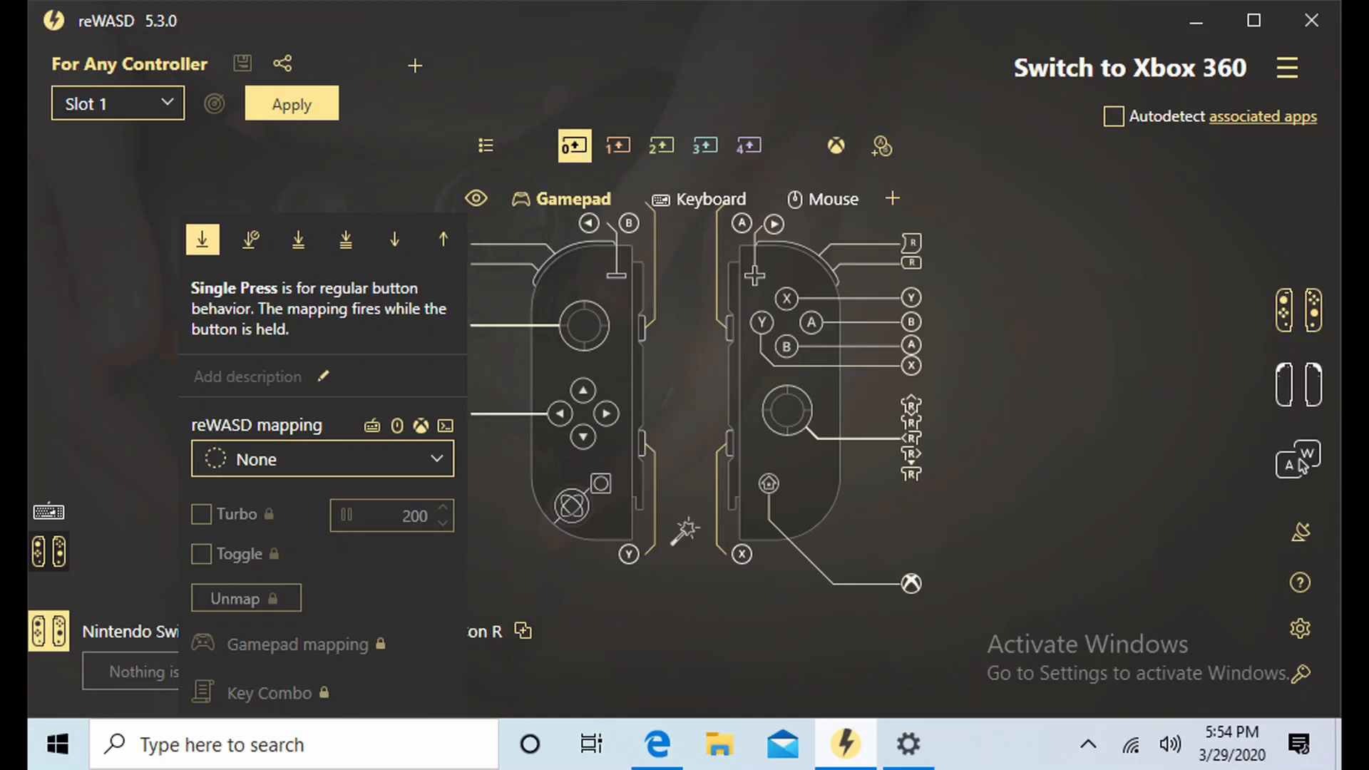
left_click(291, 104)
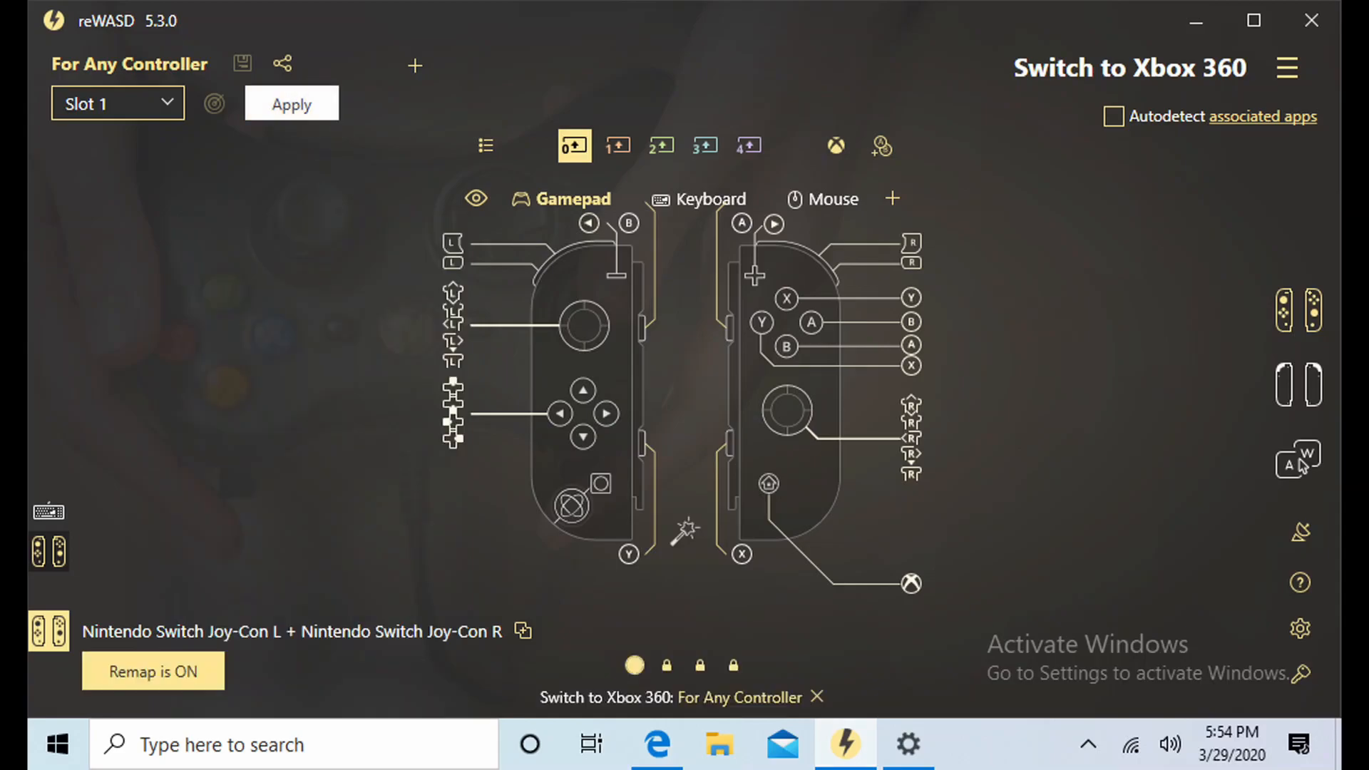